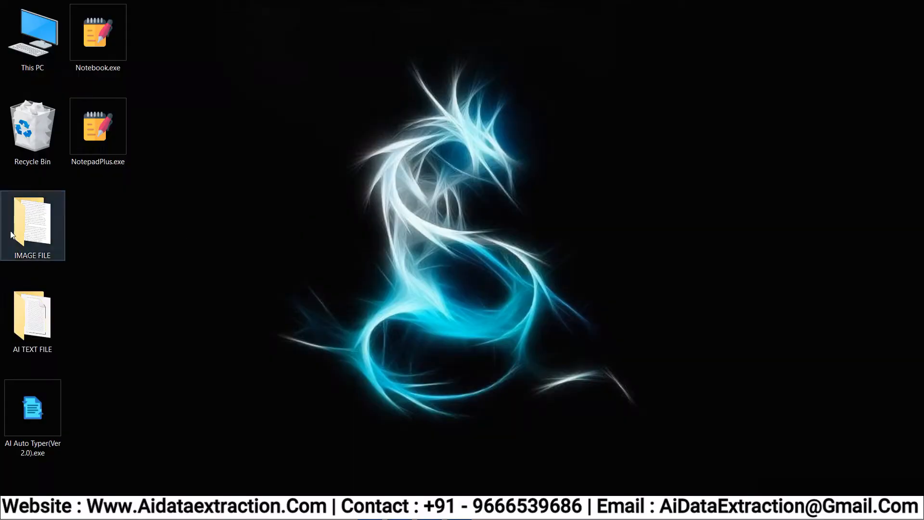
# Step: Inspect 2001.JPEG in the IMAGE FILE folder, then show the AI TEXT FILE folder with 2001.txt
pyautogui.doubleClick(33, 224)
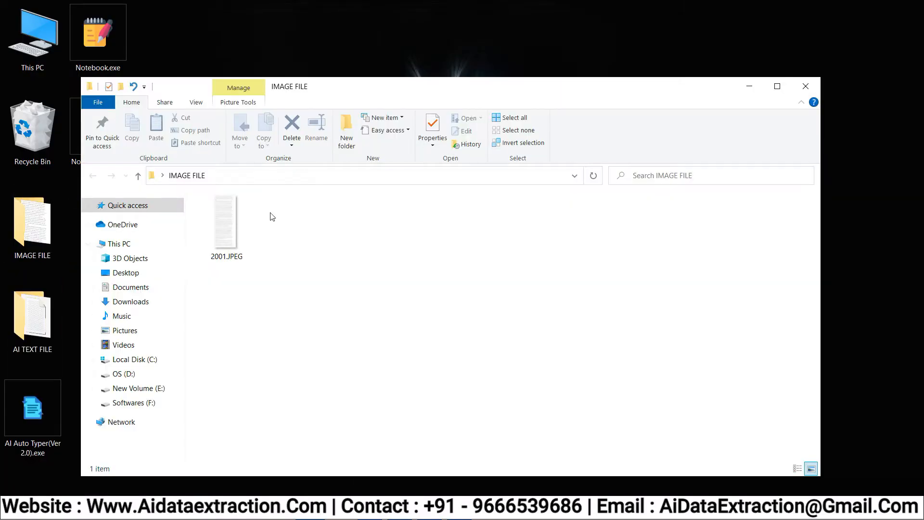
pyautogui.rightClick(226, 221)
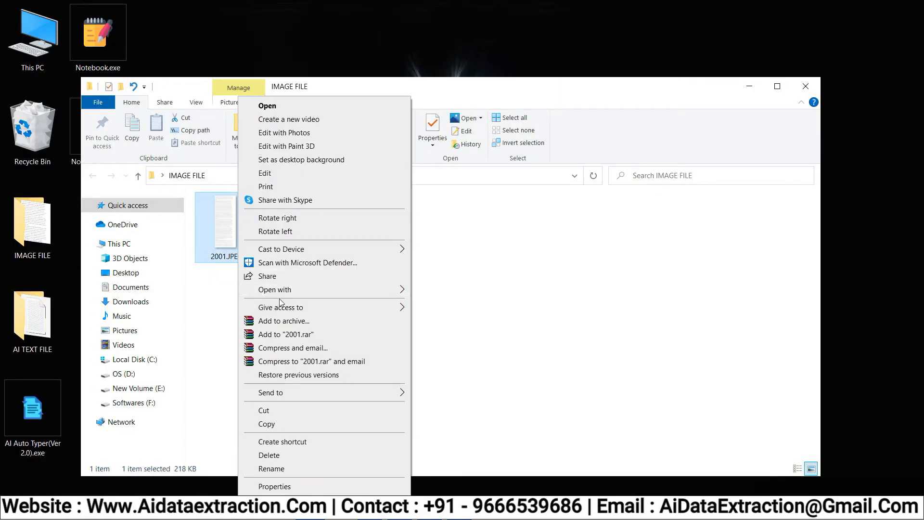
pyautogui.click(439, 292)
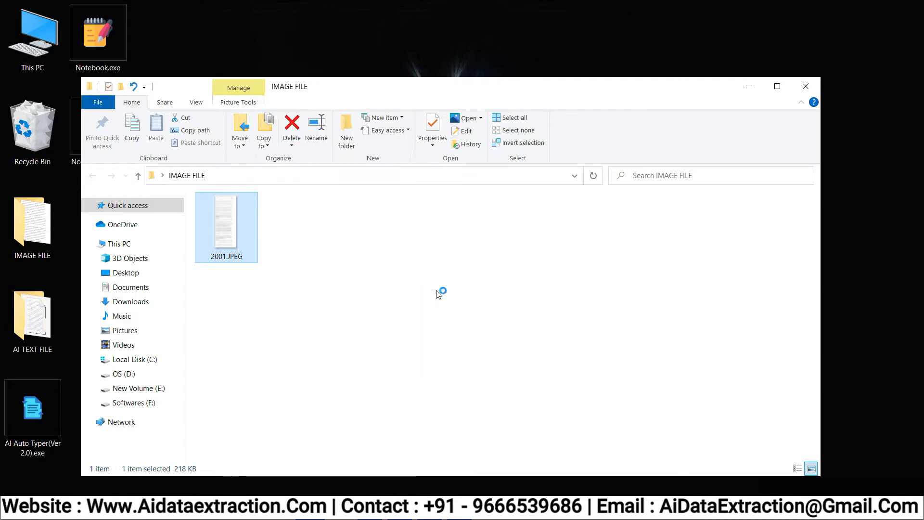
pyautogui.doubleClick(225, 222)
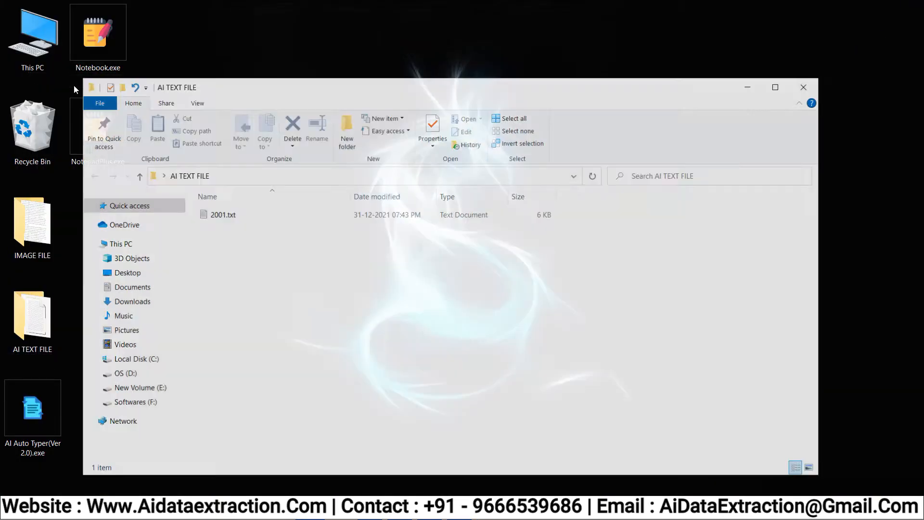
# Step: Check the options for 2001.txt, then close the Explorer window back to the desktop
pyautogui.rightClick(222, 214)
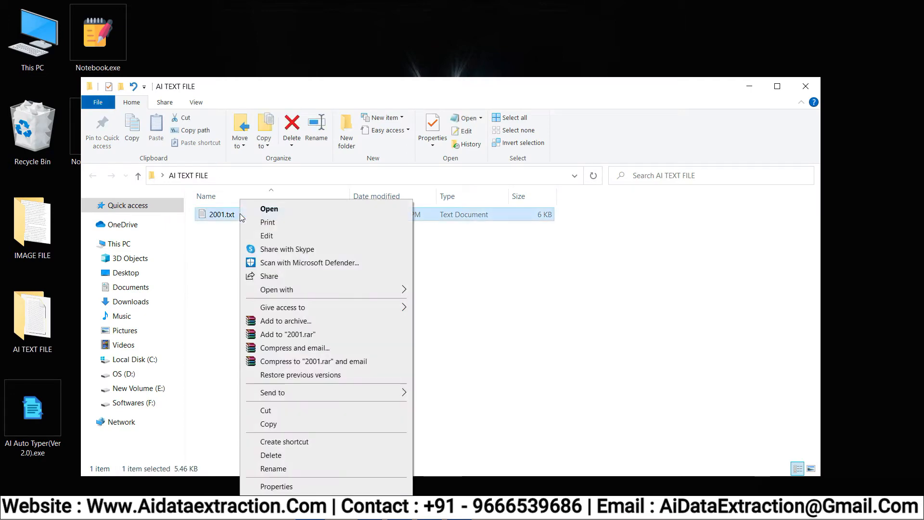
pyautogui.click(269, 209)
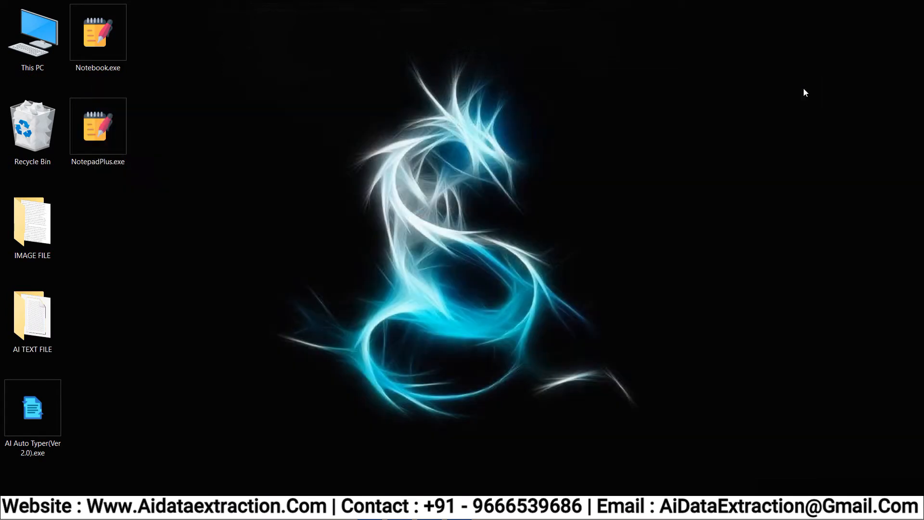
# Step: Launch AI Auto Typer and upload the AI TEXT FILE folder so 2001 is listed for typing
pyautogui.rightClick(33, 406)
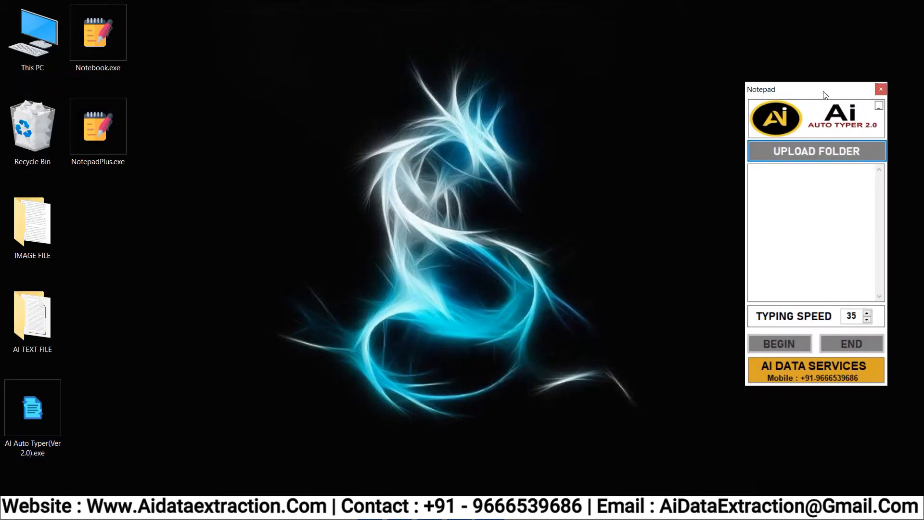
pyautogui.click(815, 151)
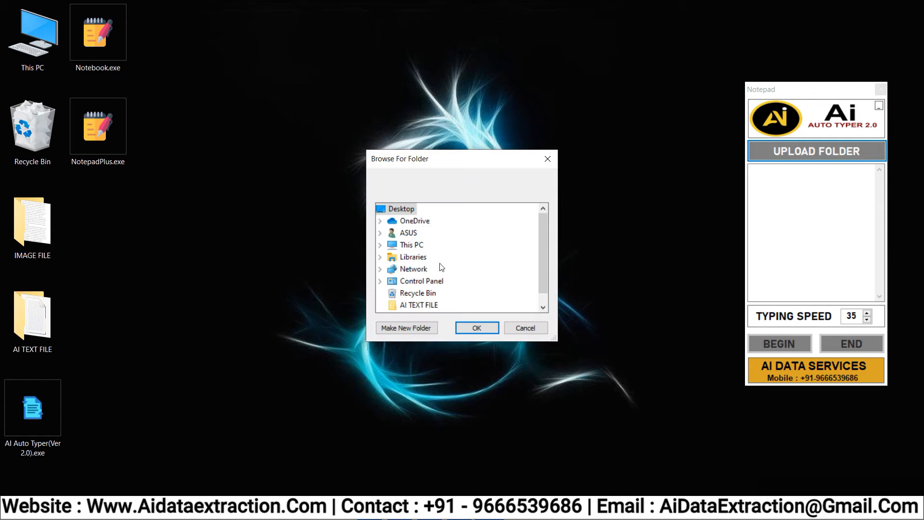
pyautogui.click(476, 328)
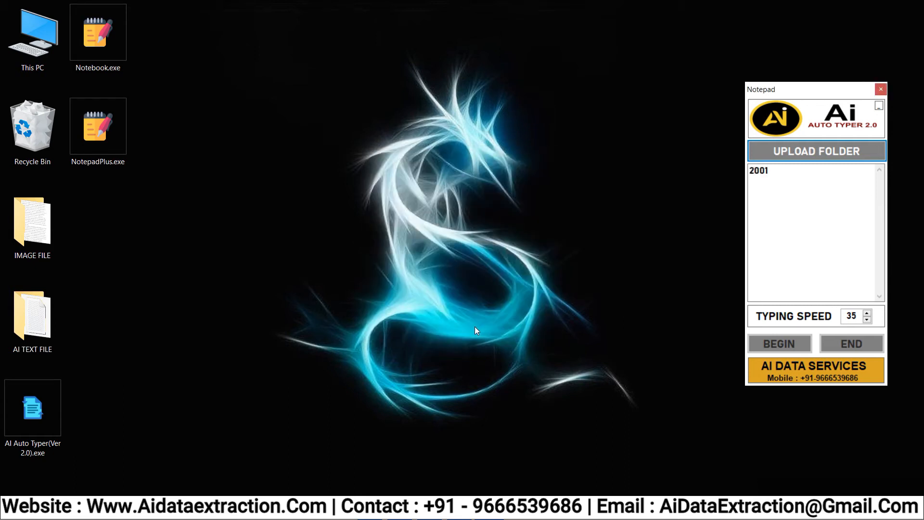
pyautogui.moveTo(474, 327)
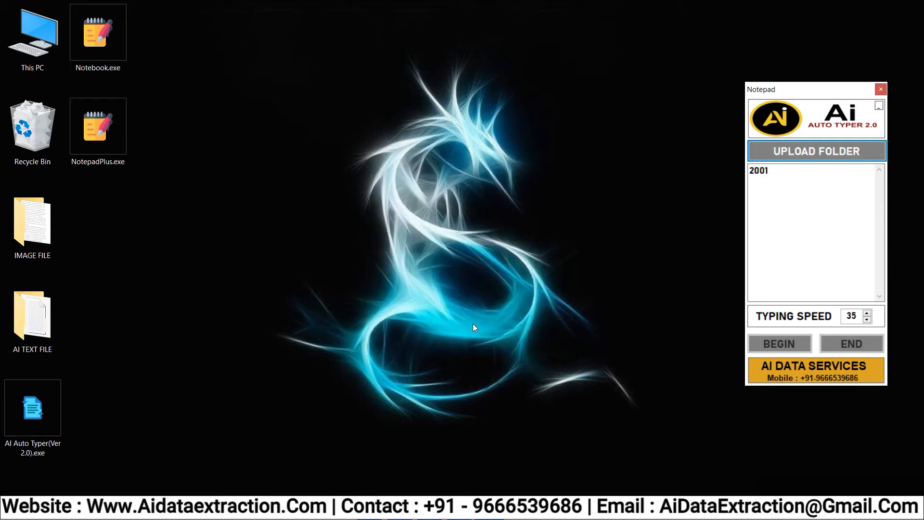
pyautogui.rightClick(98, 125)
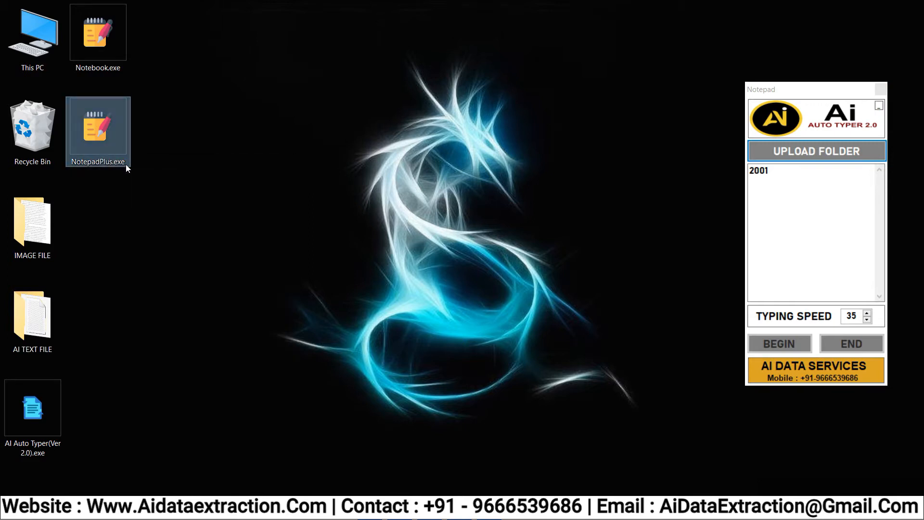
# Step: Launch NotepadPlus and begin auto-typing the 2001 text into it at typing speed 75
pyautogui.doubleClick(97, 125)
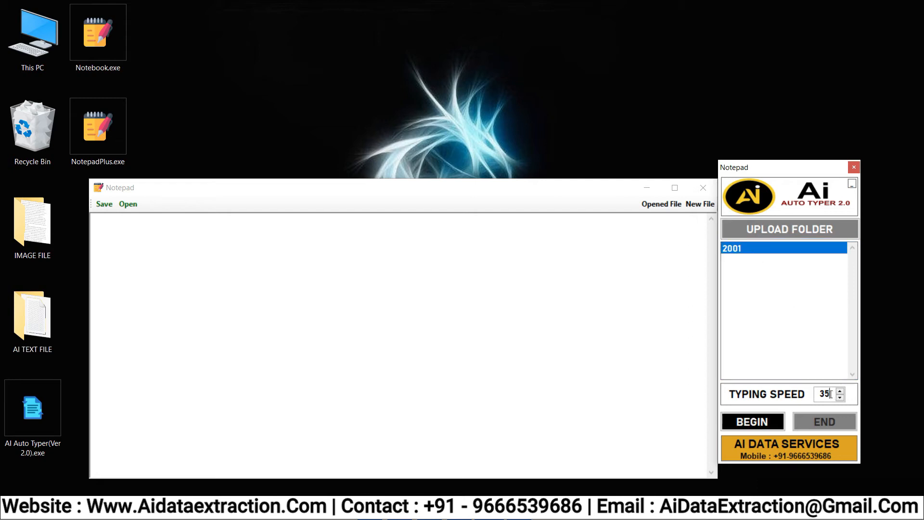
pyautogui.write('7')
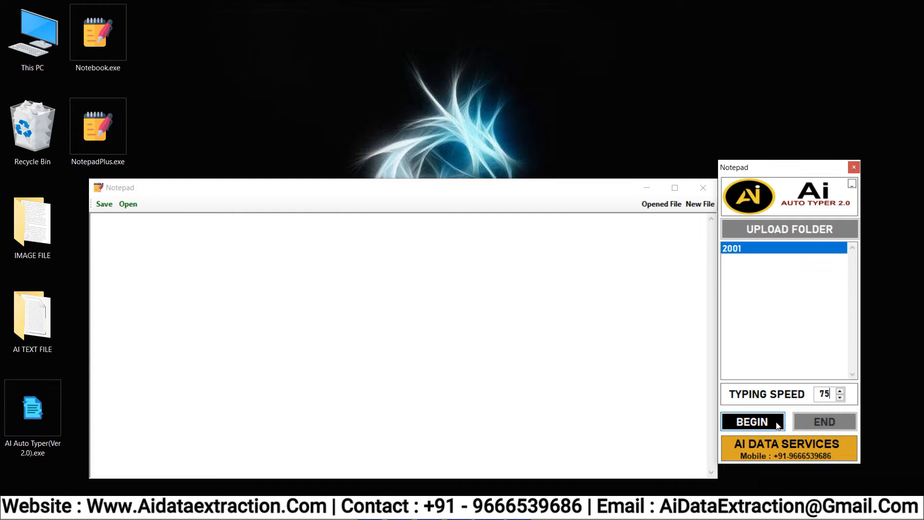
pyautogui.click(751, 420)
pyautogui.write("Safeness of the voyage - Our log - Hydrophobia -Trade - winds -Passengers' studies -Rebellious appetite")
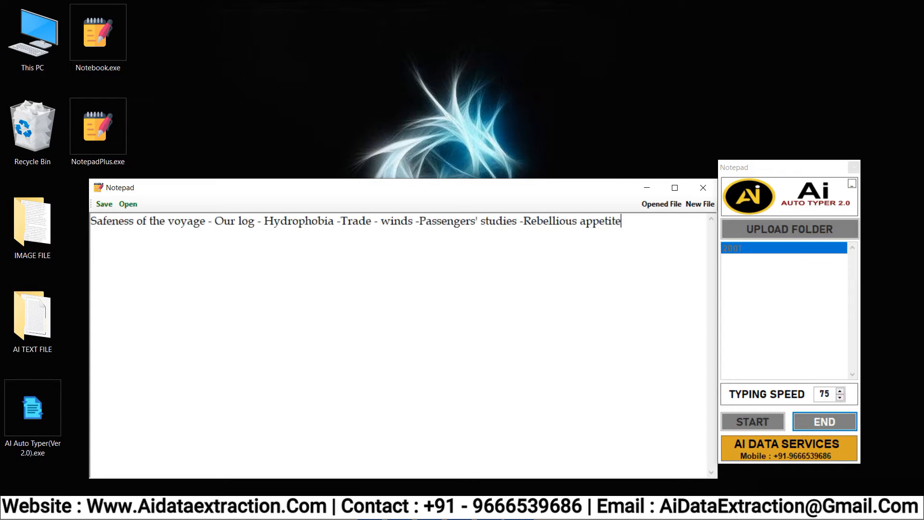
# Step: Let the voyage-to-Australia passage be typed in full, through the ship's log entry "Crossed the line"
pyautogui.write('Intermediate passengers-Their discomforts- Ship- accommodation- A break in the voyage-Want of discipline an evil- Rough weather- Nearing our destination- Australia')
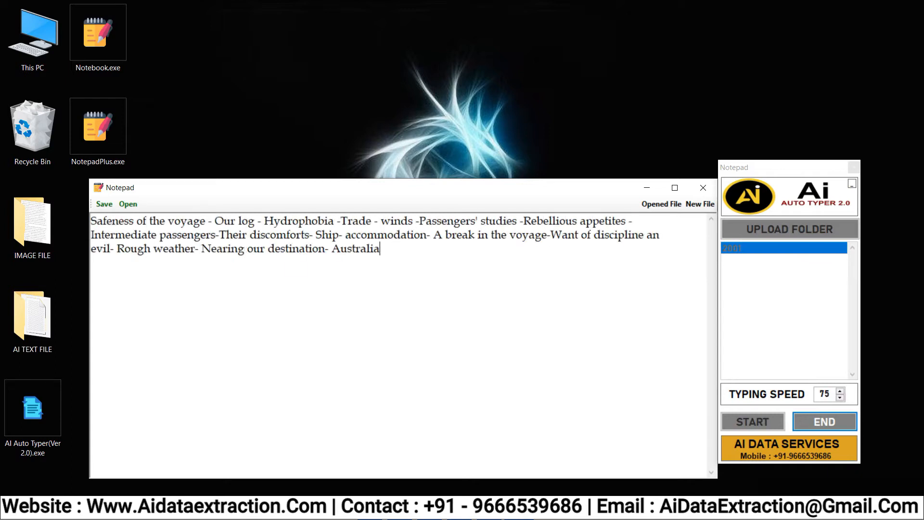
pyautogui.write("geography-The existence of a desert in the interior-Sturt and Leichhardt's explorations -Variation of time and the seasons - Ships and ship-owners -Cape Otway lighthouse.")
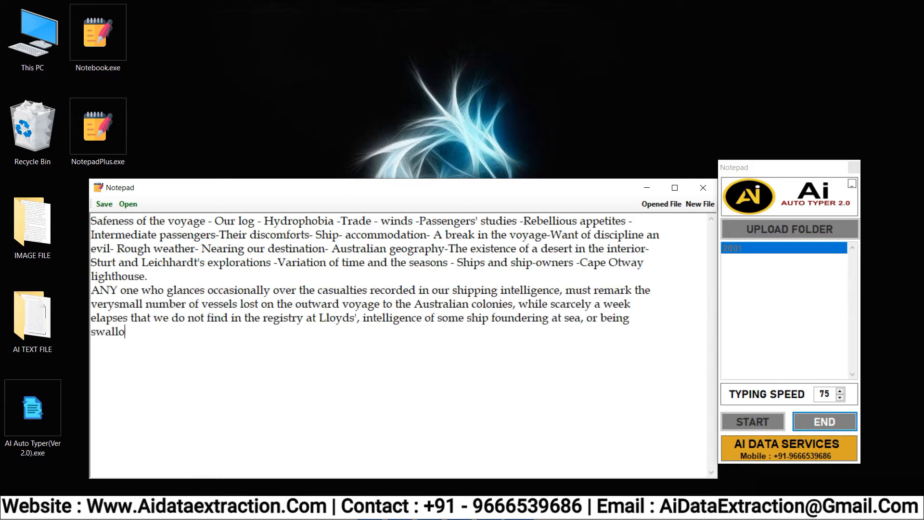
pyautogui.write('wed up in a hurricane, during the much shorter voyages to America and the West Indies. These facts are easily comprehended by experienced mariners and old voyagers, but')
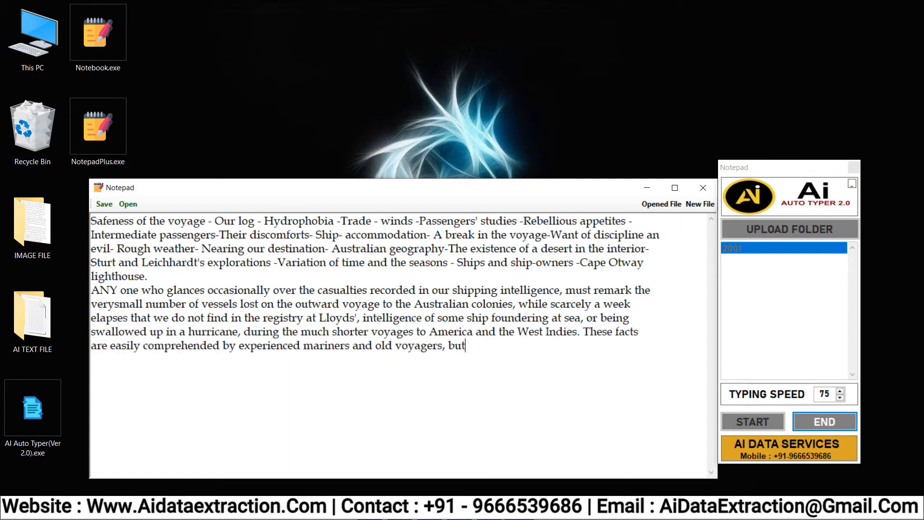
pyautogui.write('passengers who for the first time intend hazarding a long voyage at sea imperfectly understand them. Nevertheless such is the case, that the passage out to Australia,')
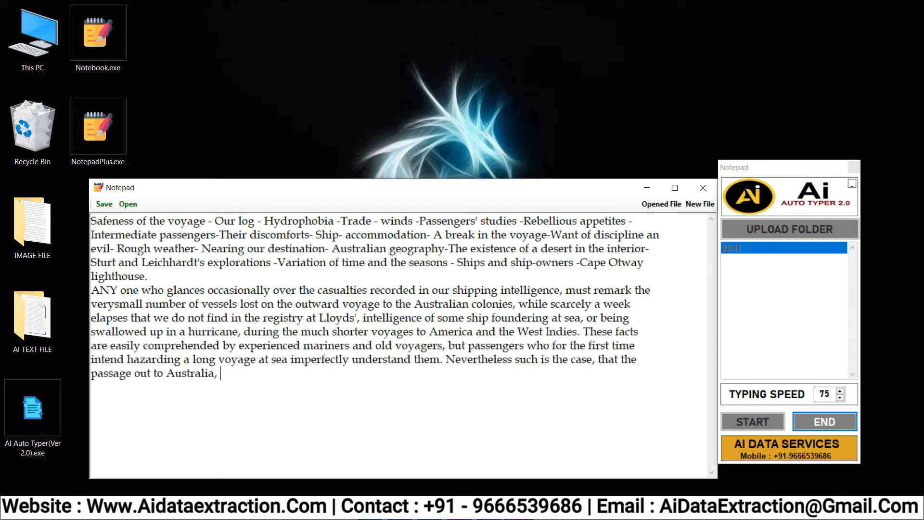
pyautogui.write("occupying three or four months, and sailing over an extent of ocean nothing short of fifteen thousand miles, is safer than an ordinary week's voyage through the German")
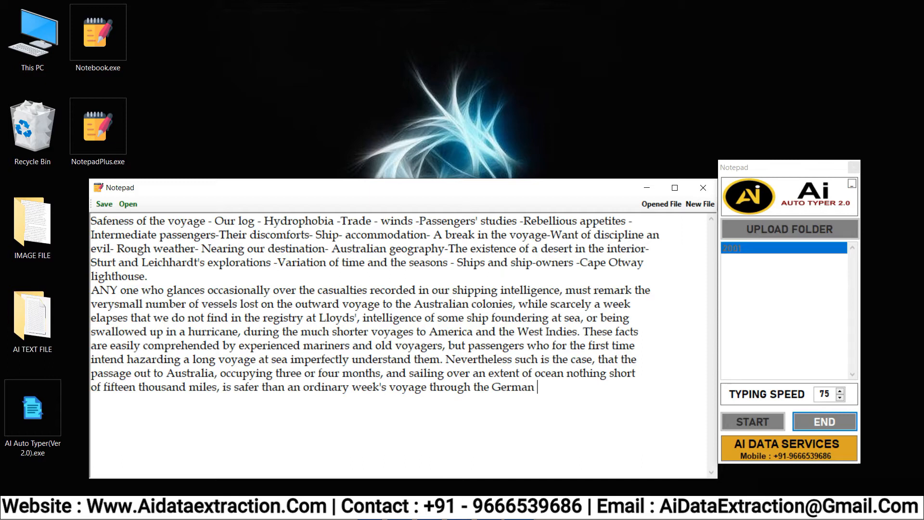
pyautogui.write('Ocean or any of the British Channels. Infact, the time when most danger is to be apprehended from shipwreck or collision, is while the vessel is threading its way throug')
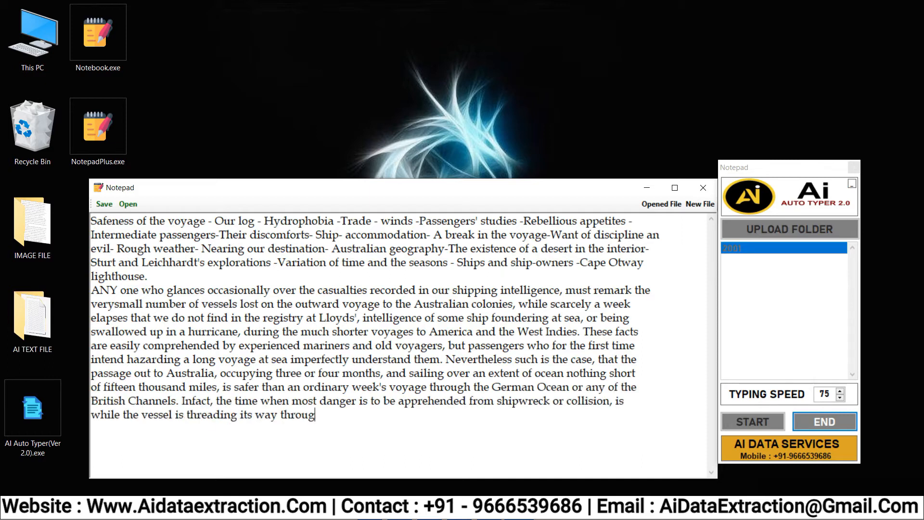
pyautogui.write('h the intricacies of river and channel navigation that lie between the ports of departure and the open sea.When once the " goodship" is clear of the foggy coasts which')
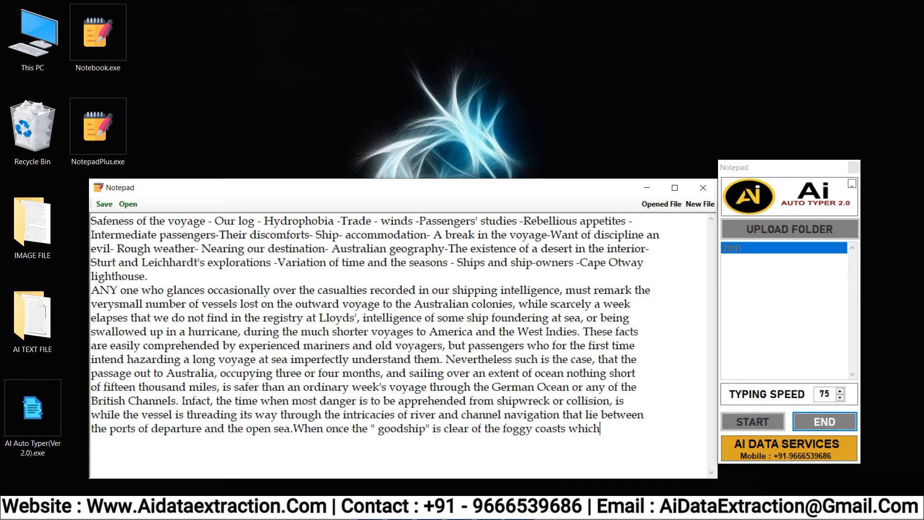
pyautogui.write('encircle the British Isles, and "Biscay\'s sleepless bay" is among the latitudes behind, all is plain sailing and fine weather for the remainder of the voyage. So free f')
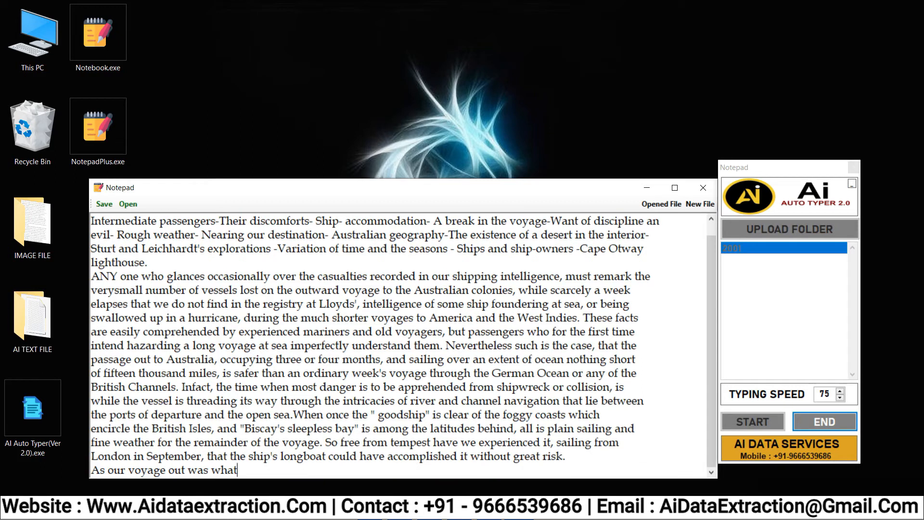
pyautogui.write('ship- masters consider an average passage, a slight sketch of it will convey to the reader some idea of the ordinary route pursued by a sailing vessel bound for Austral')
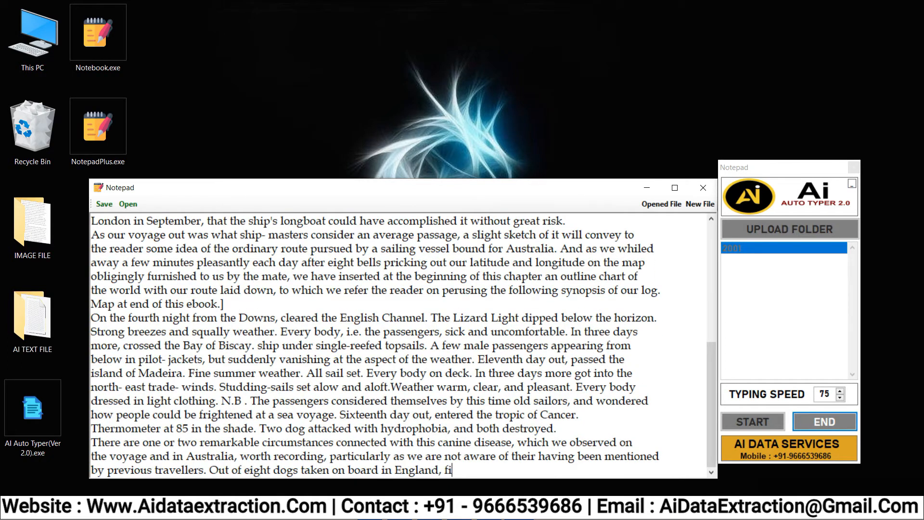
pyautogui.write('five became rabid and were destroyed before we reached the equator. The other three " crossed the line" without showing any symptoms of the malady, neither did they exhibi')
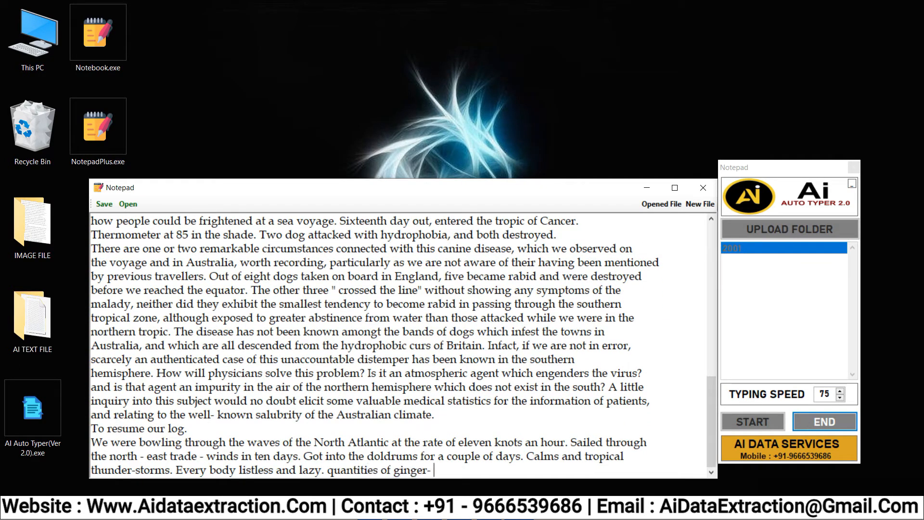
pyautogui.write('beer and soda- powders effervesced to quench a universal thirst, but of small avail. Fresh water at a premium. Melting moments. Every body bathing. Patentshower - bath')
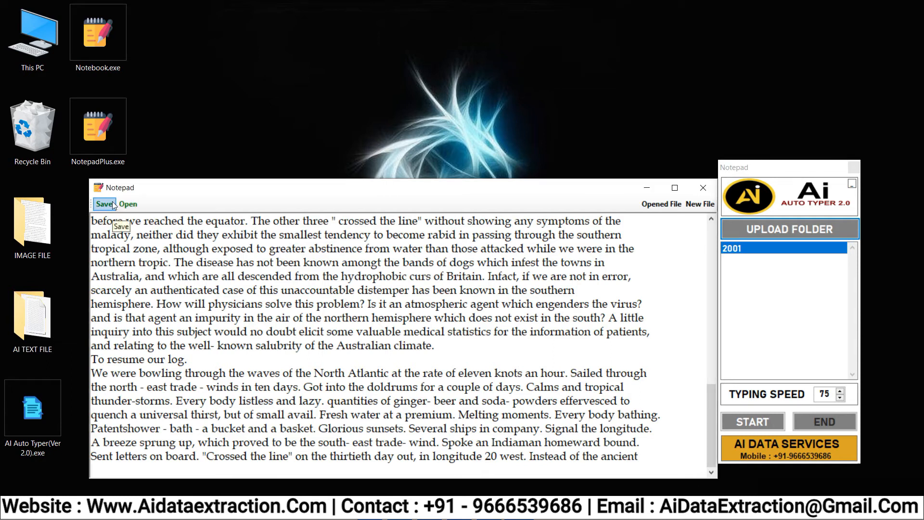
# Step: Save the typed text as 2001.wrt on the Desktop, confirm, and close the auto typer
pyautogui.click(104, 203)
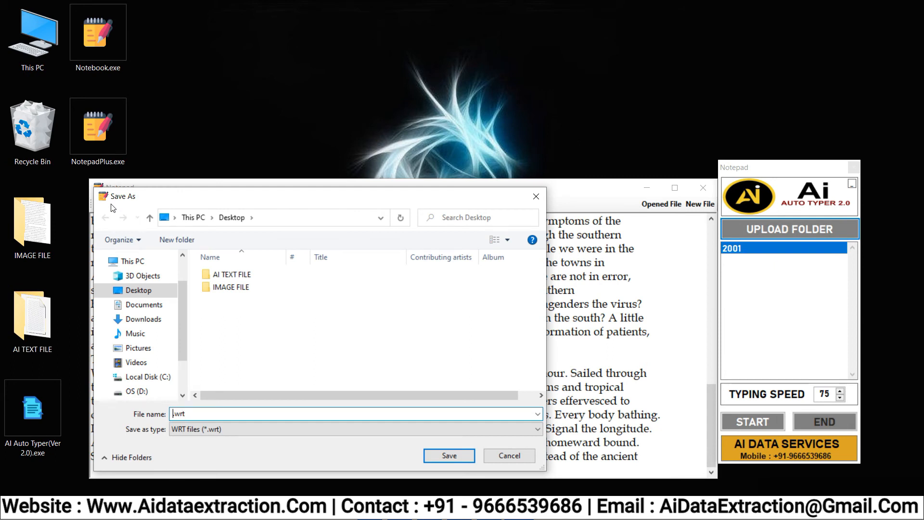
pyautogui.write('2001')
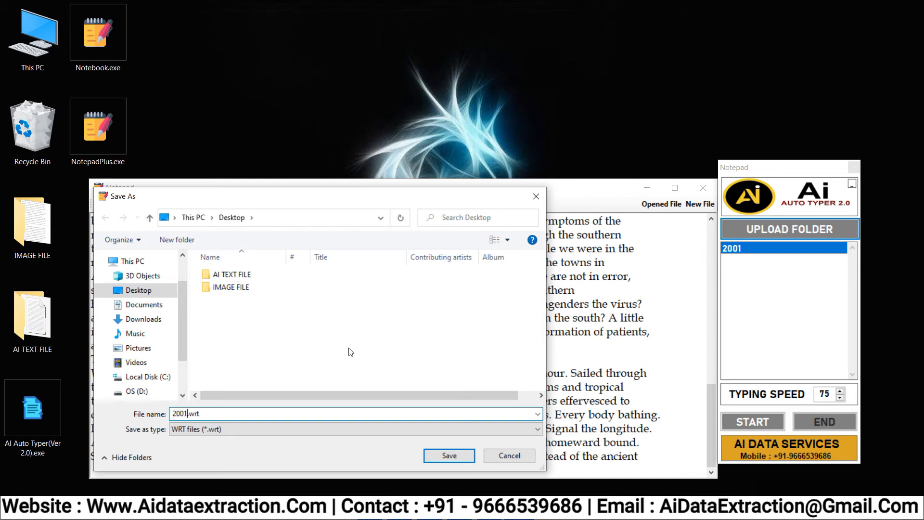
pyautogui.click(448, 456)
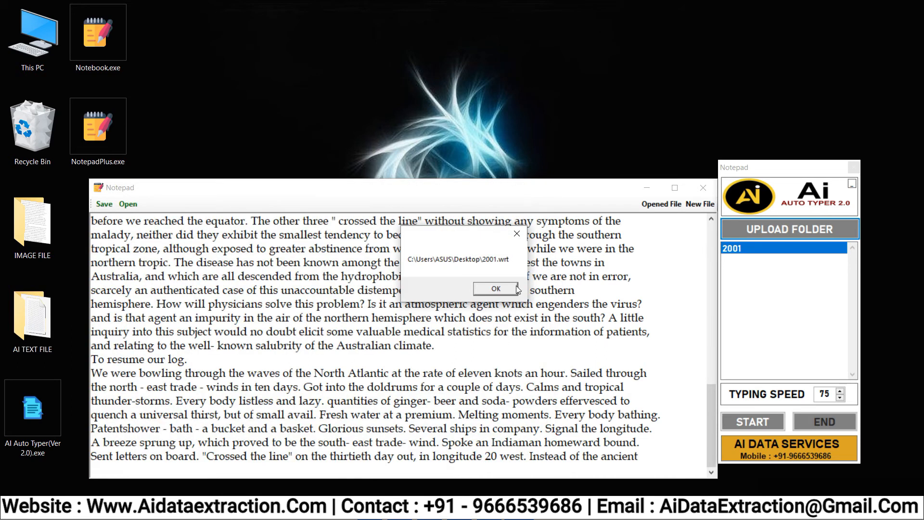
pyautogui.click(495, 289)
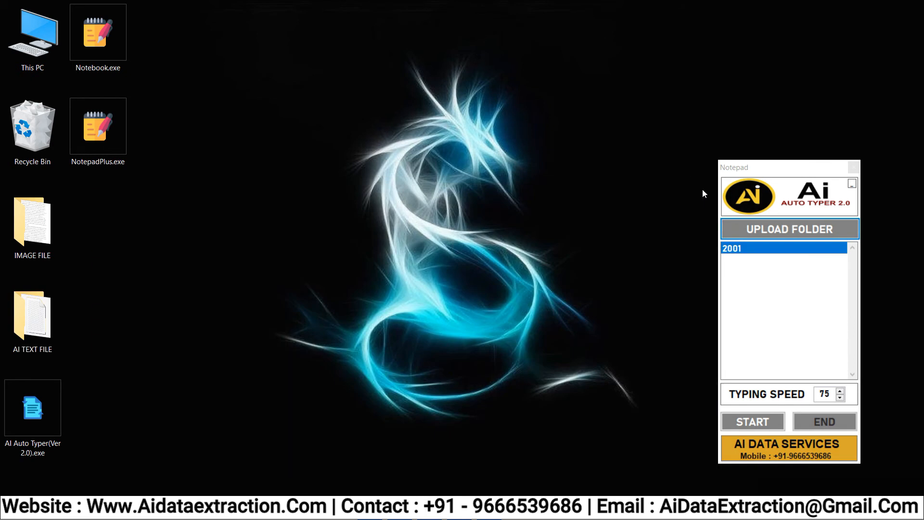
pyautogui.click(751, 420)
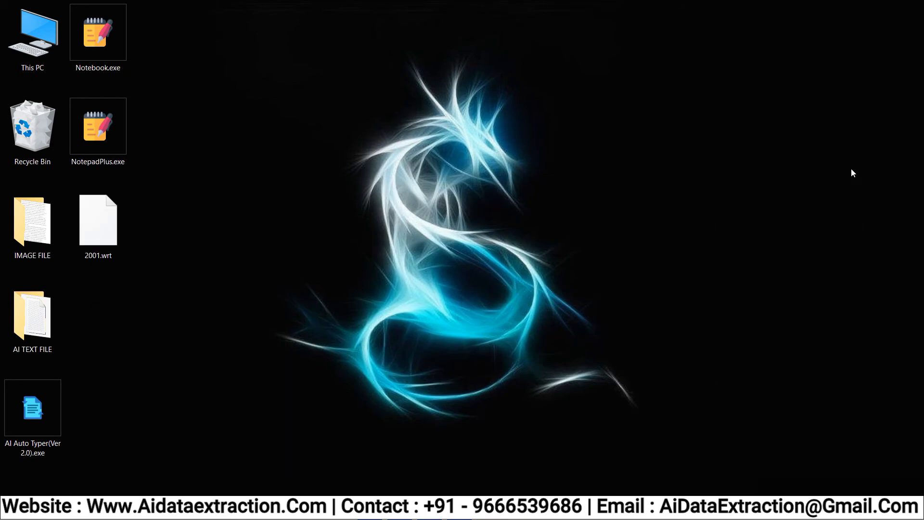
# Step: Relaunch NotepadPlus and select the saved 2001.wrt from the Desktop in its Open dialog
pyautogui.click(98, 218)
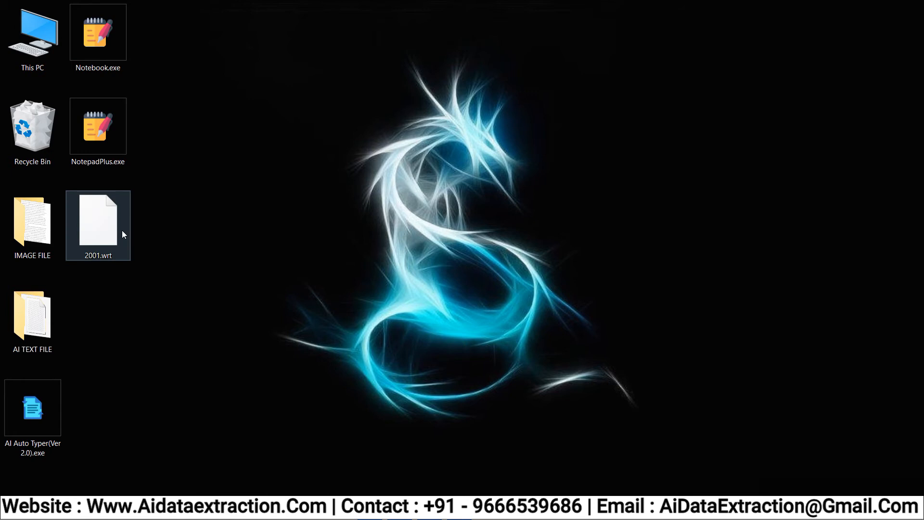
pyautogui.click(183, 138)
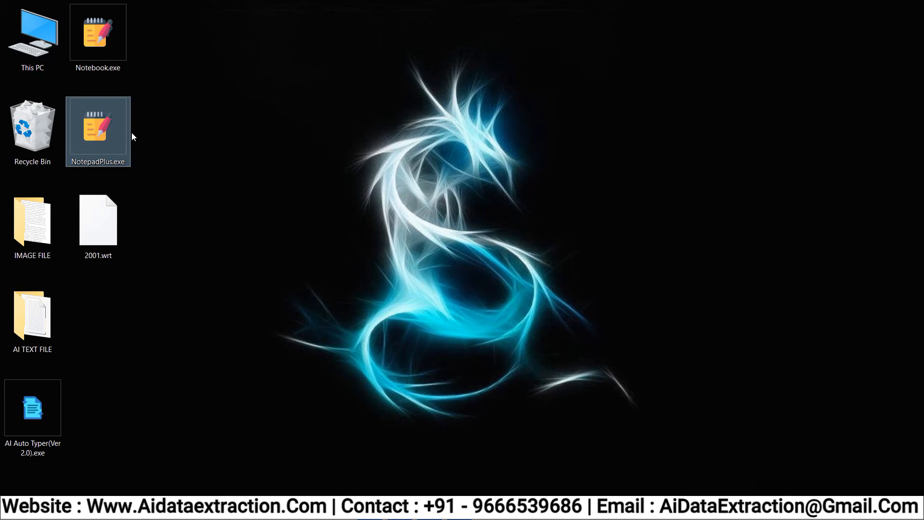
pyautogui.doubleClick(98, 130)
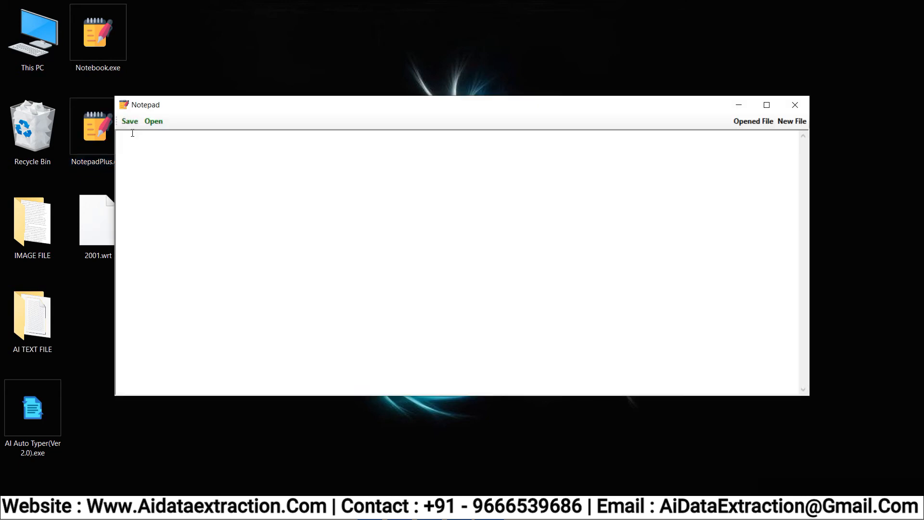
pyautogui.click(153, 122)
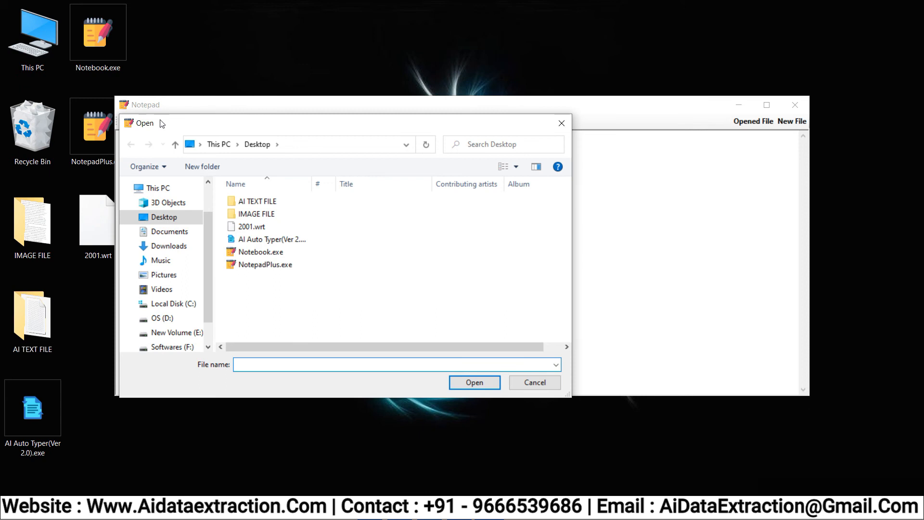
pyautogui.click(250, 226)
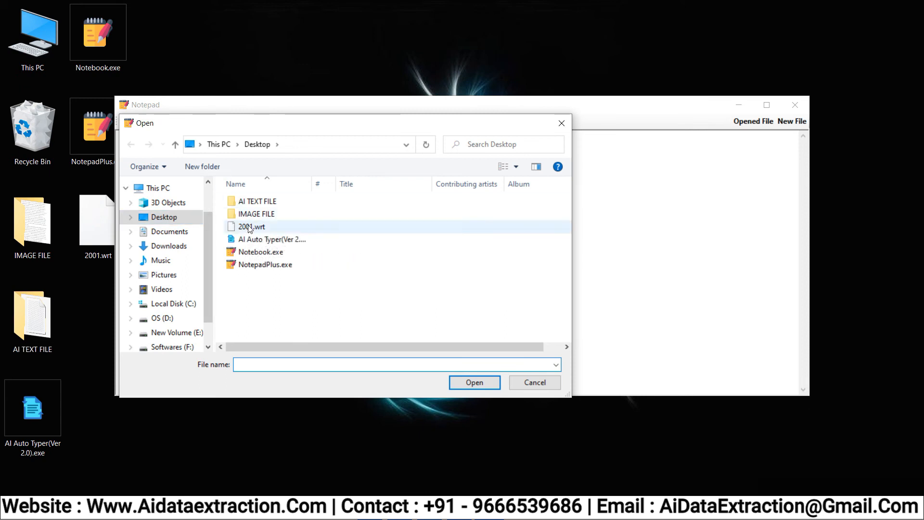